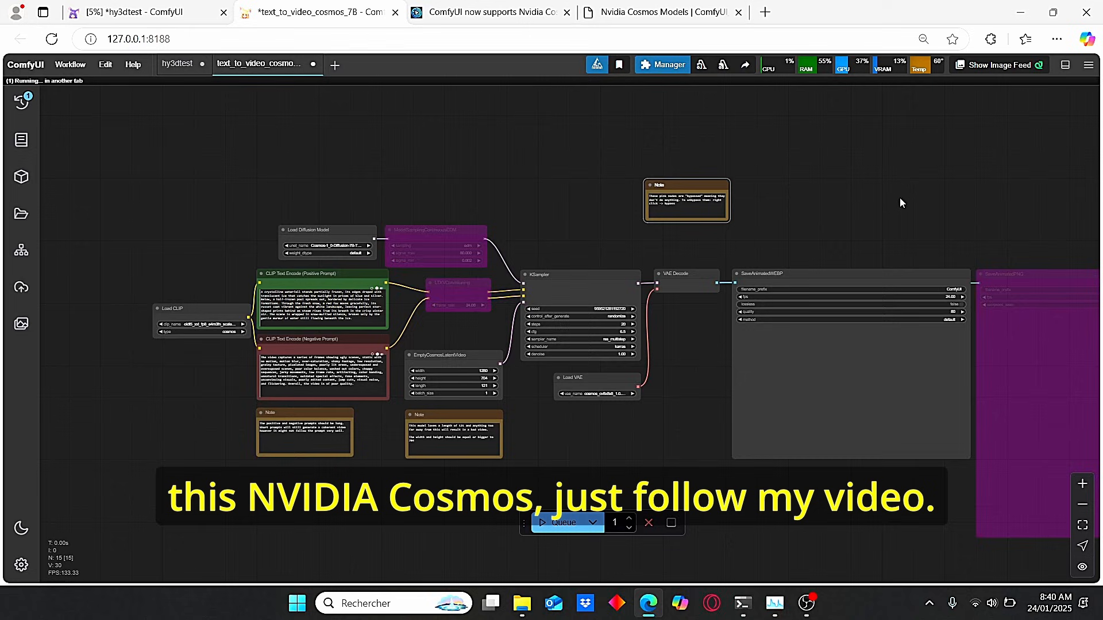
# Read through the Cosmos page notes, marking the 1280x704 resolution, 50x memory figure and 10-minute generation time
pyautogui.click(491, 12)
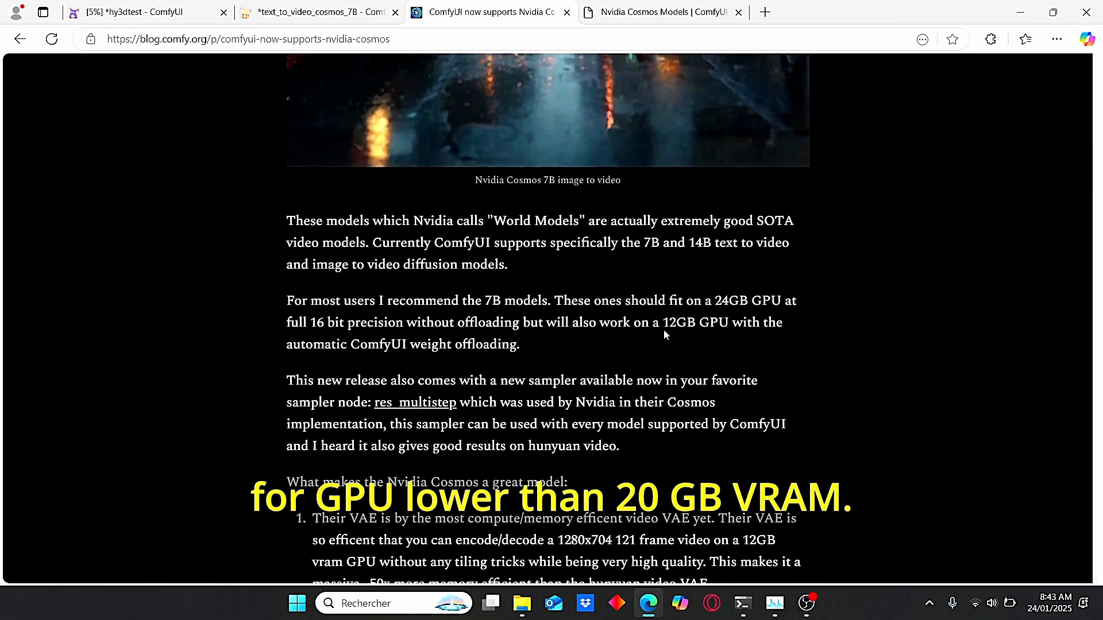
pyautogui.scroll(-3)
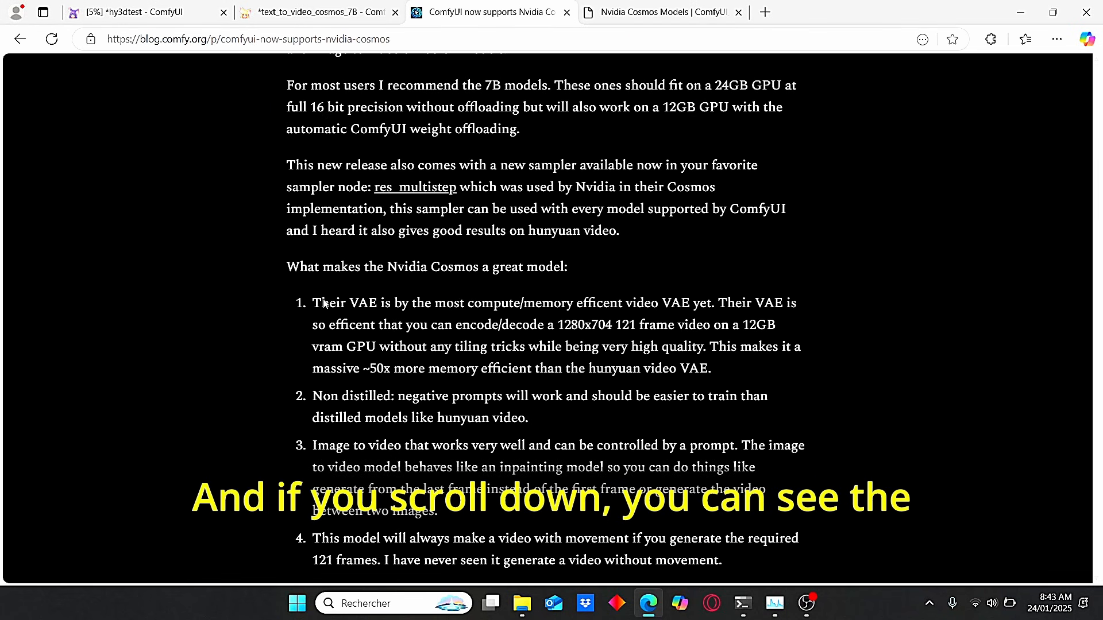
pyautogui.moveTo(311, 304); pyautogui.dragTo(556, 368)
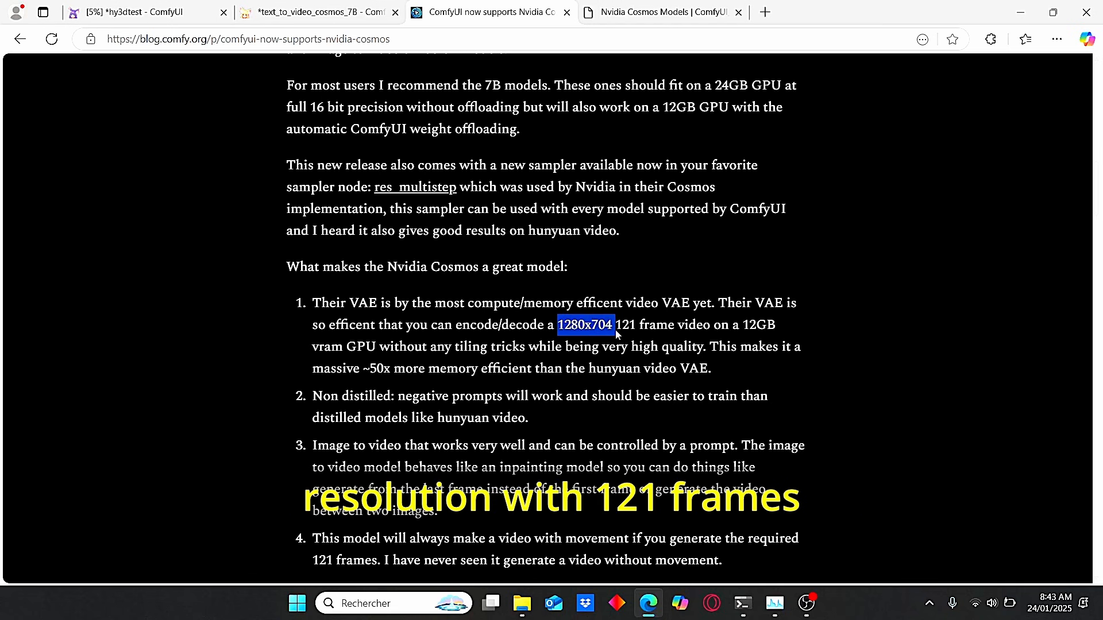
pyautogui.click(585, 324)
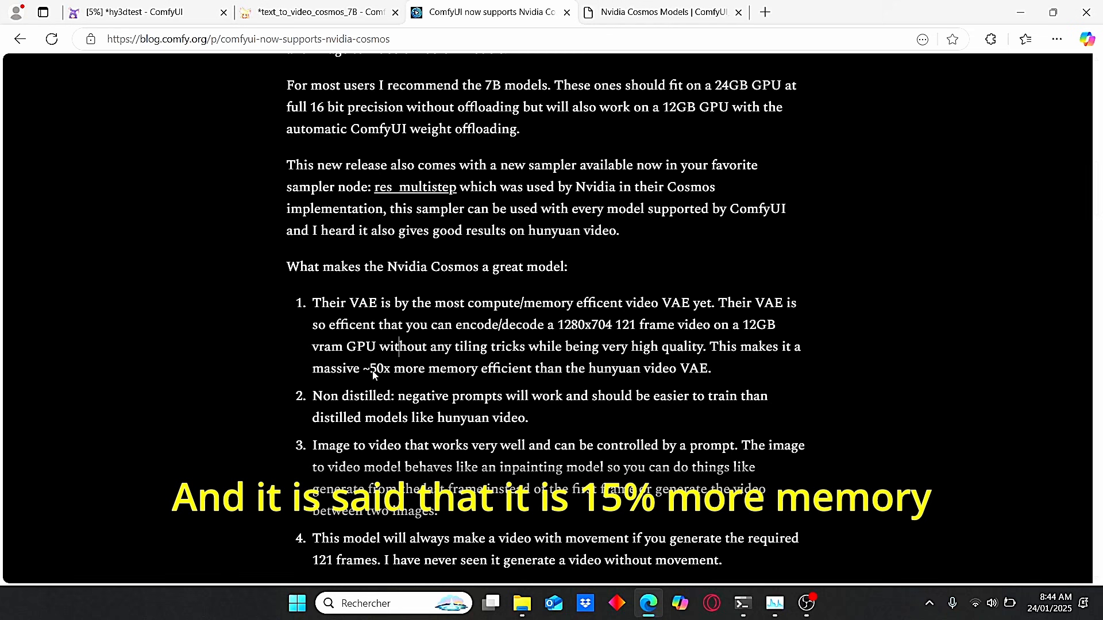
pyautogui.doubleClick(381, 368)
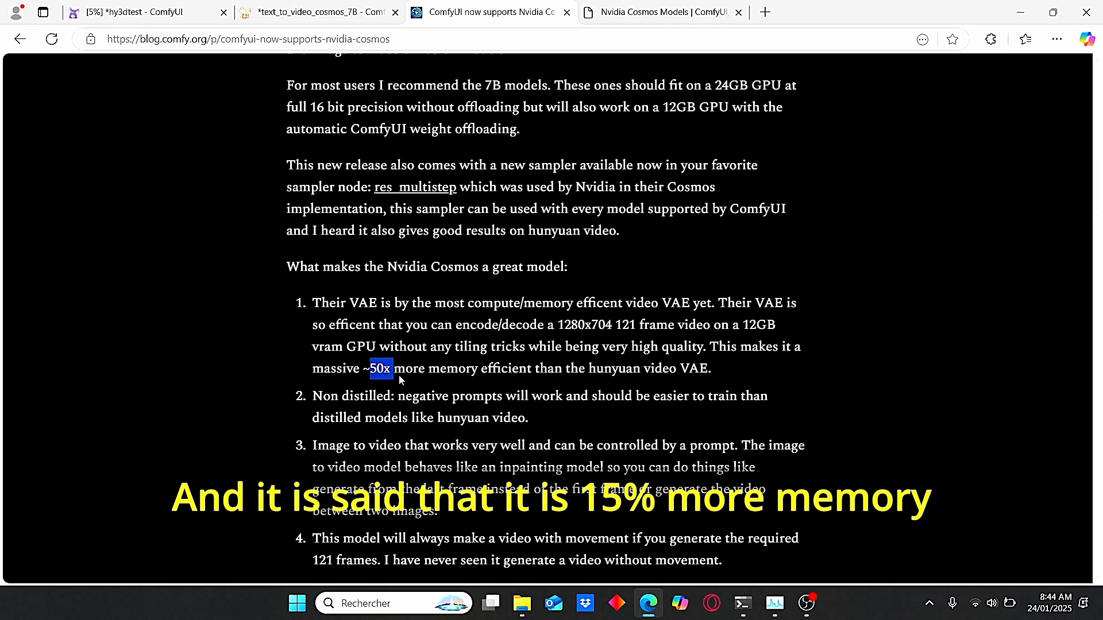
pyautogui.moveTo(371, 367); pyautogui.dragTo(549, 368)
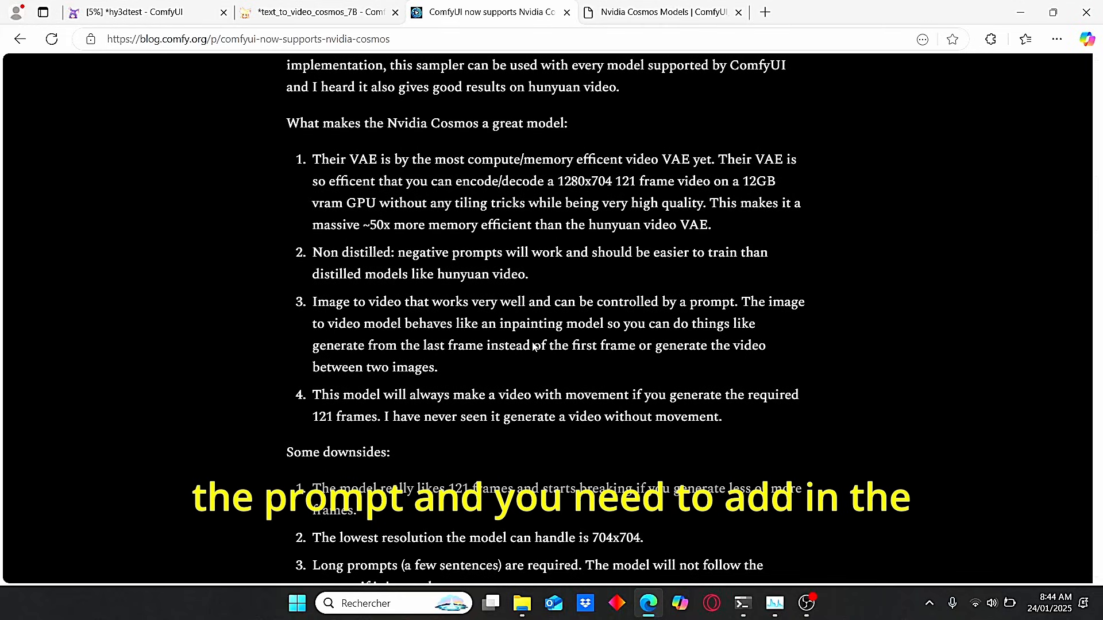
pyautogui.moveTo(756, 286)
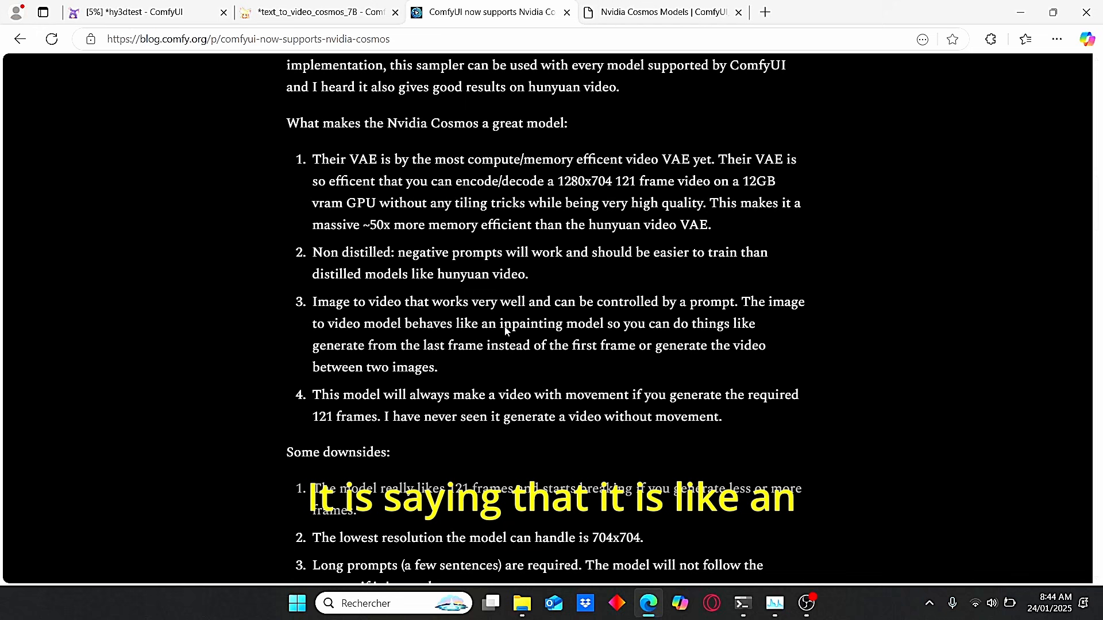
pyautogui.doubleClick(507, 324)
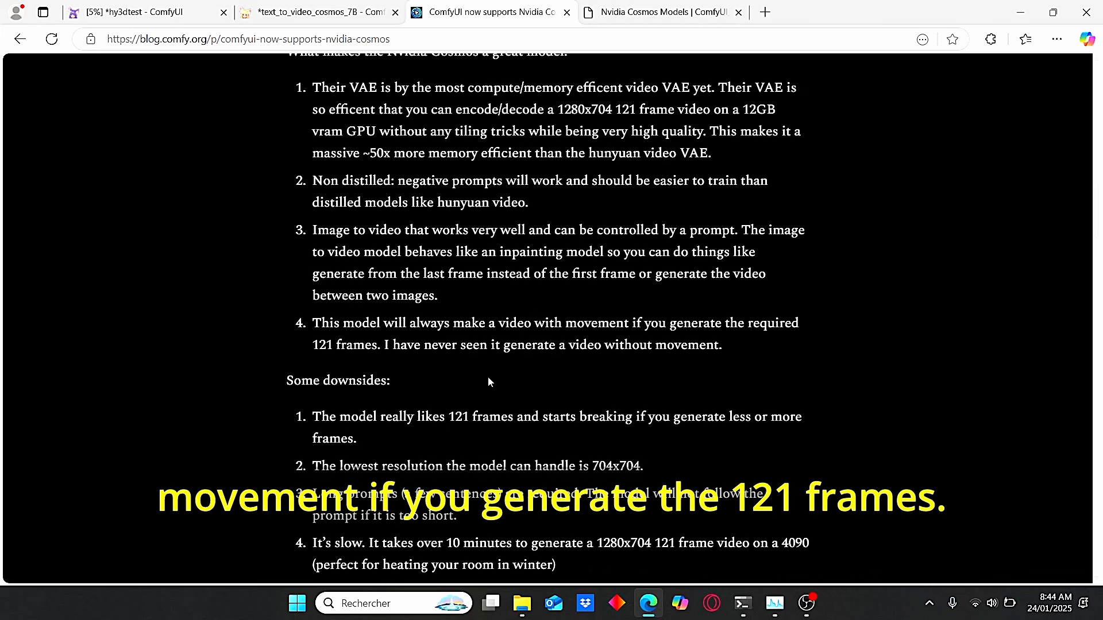
pyautogui.moveTo(395, 372)
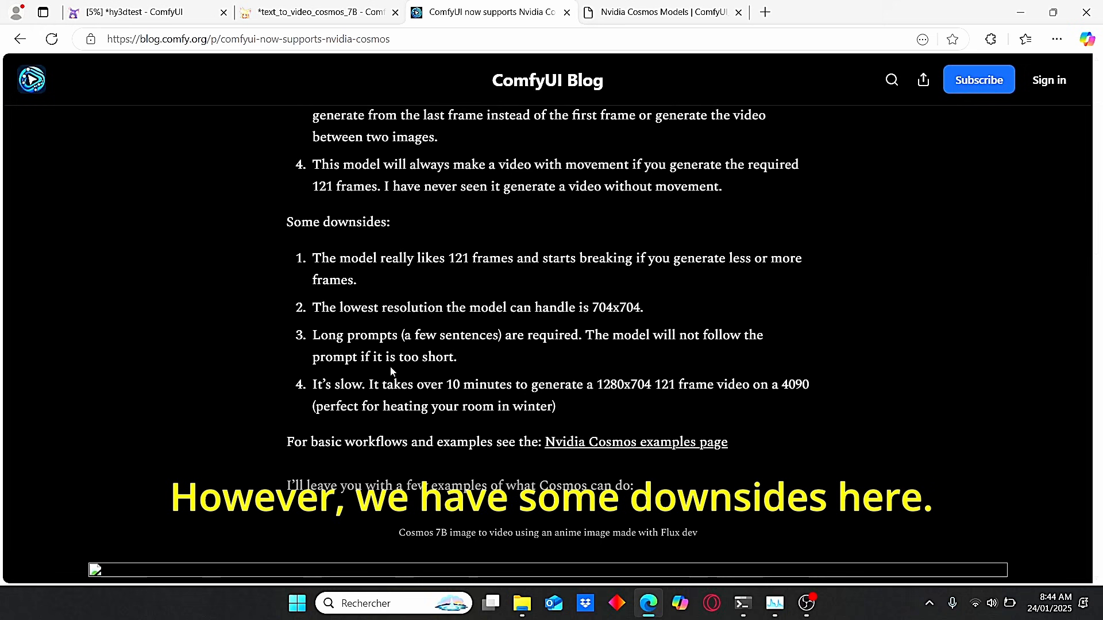
pyautogui.scroll(-3)
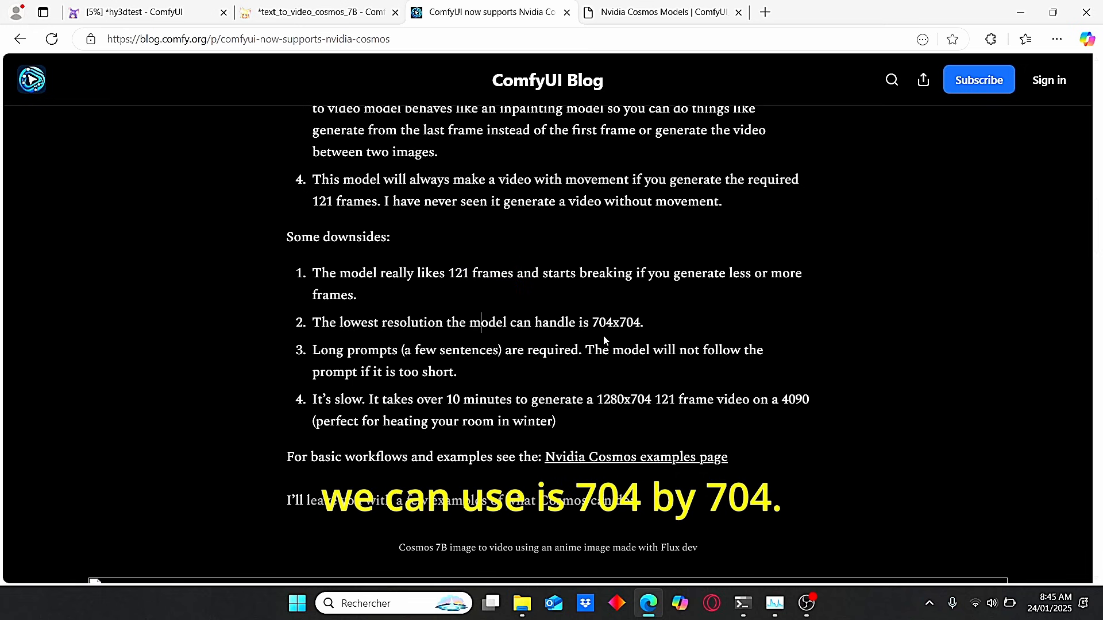
pyautogui.moveTo(614, 331)
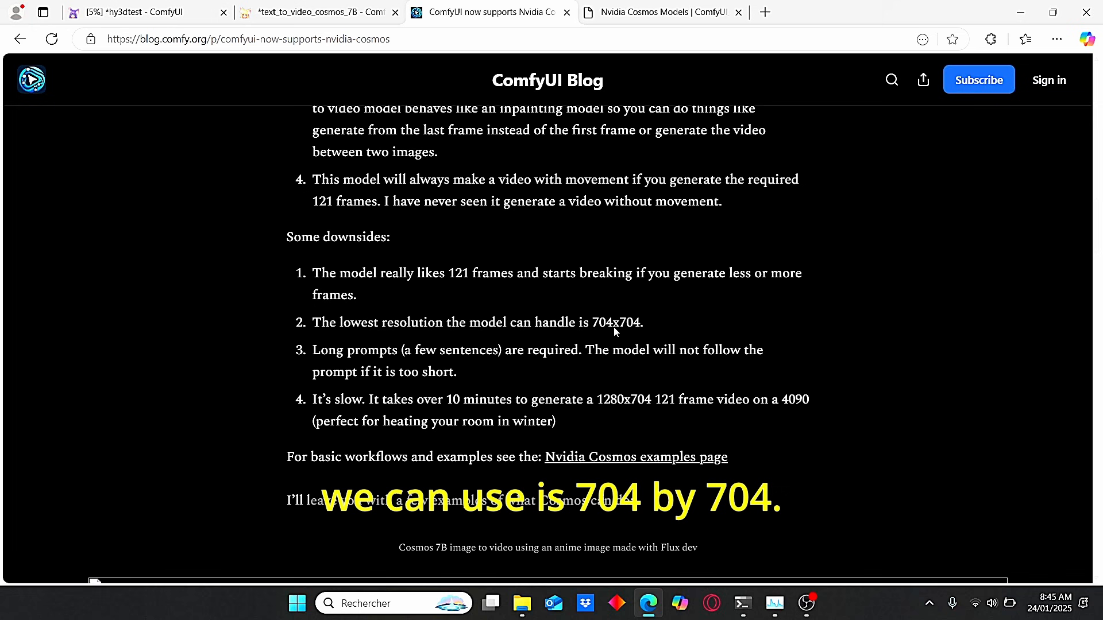
pyautogui.moveTo(338, 357)
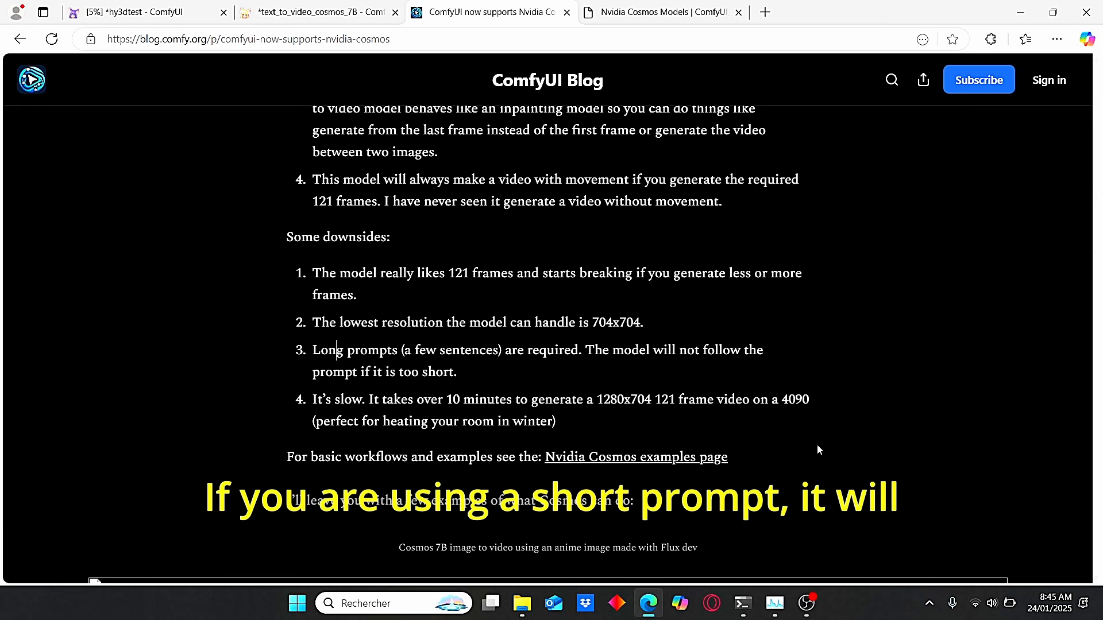
pyautogui.moveTo(746, 385)
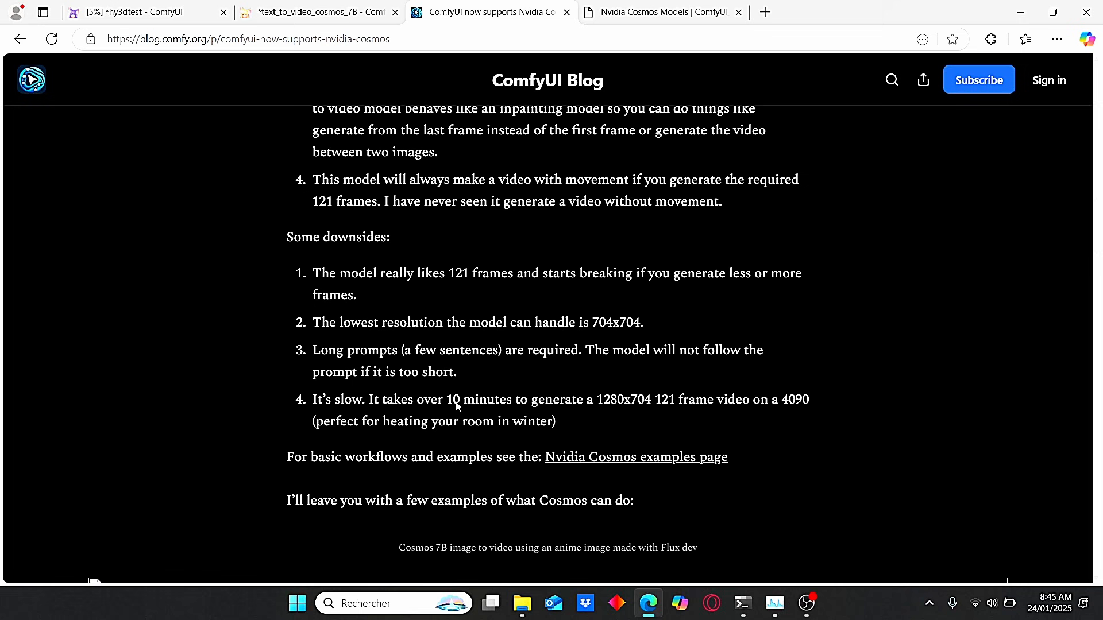
pyautogui.moveTo(447, 400); pyautogui.dragTo(512, 400)
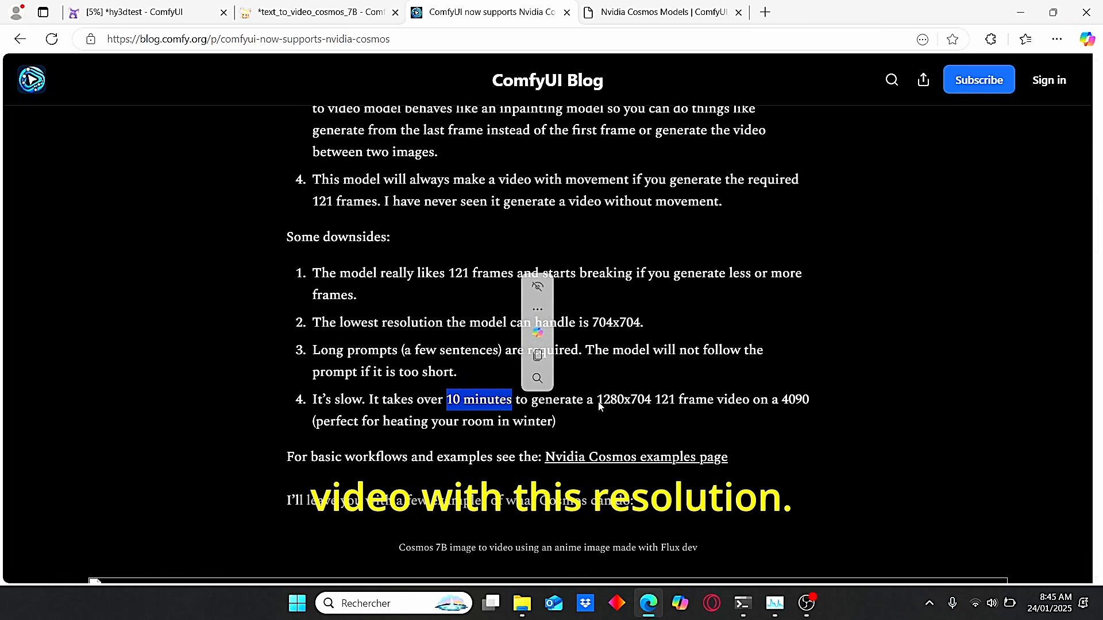
pyautogui.scroll(-3)
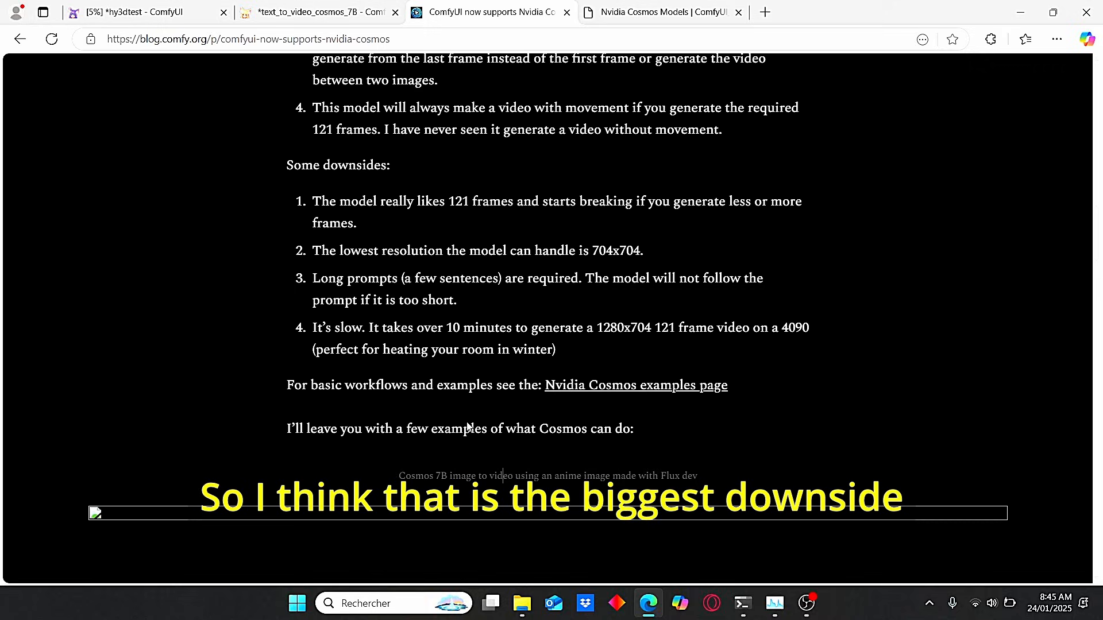
pyautogui.scroll(-3)
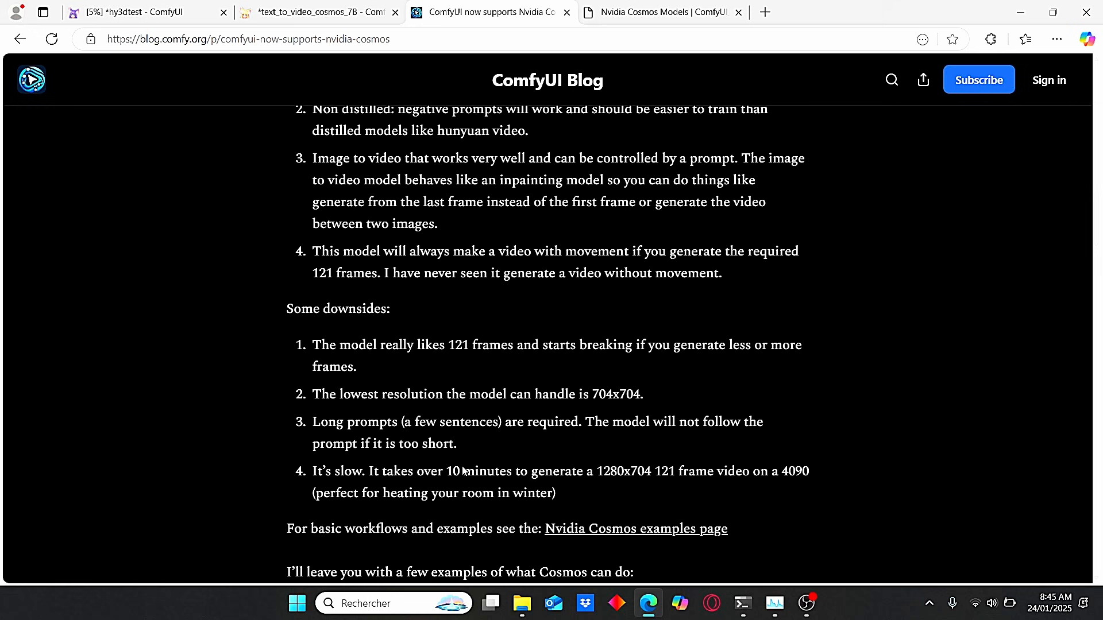
pyautogui.moveTo(752, 77)
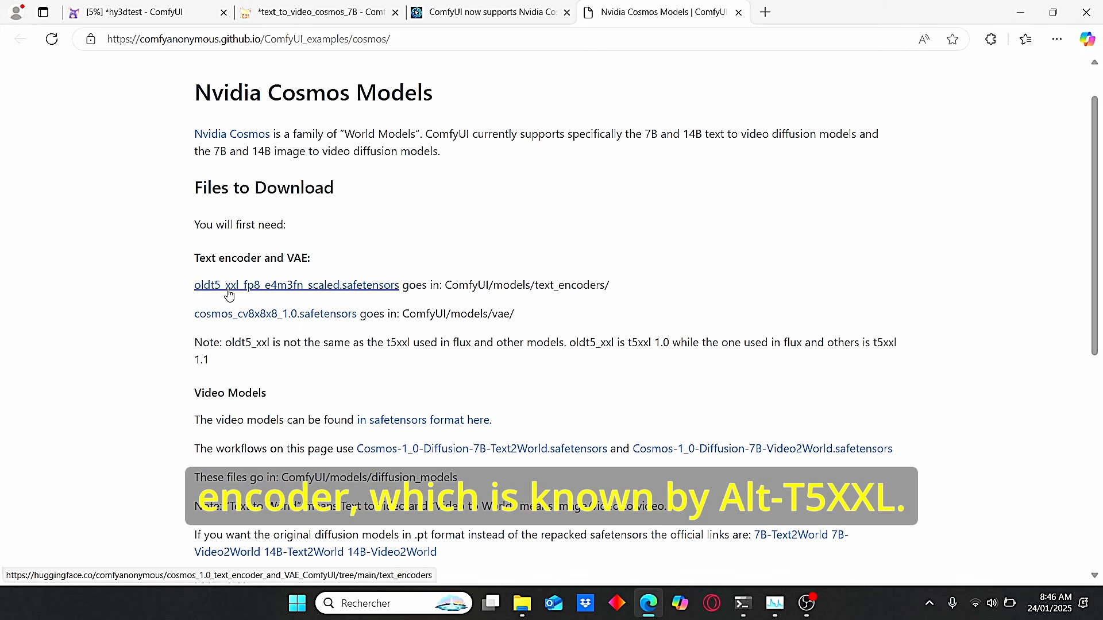
# Request downloads of the oldt5_xxl_fp8 text encoder and the cosmos_cv8x8x8_1.0 VAE file
pyautogui.click(296, 284)
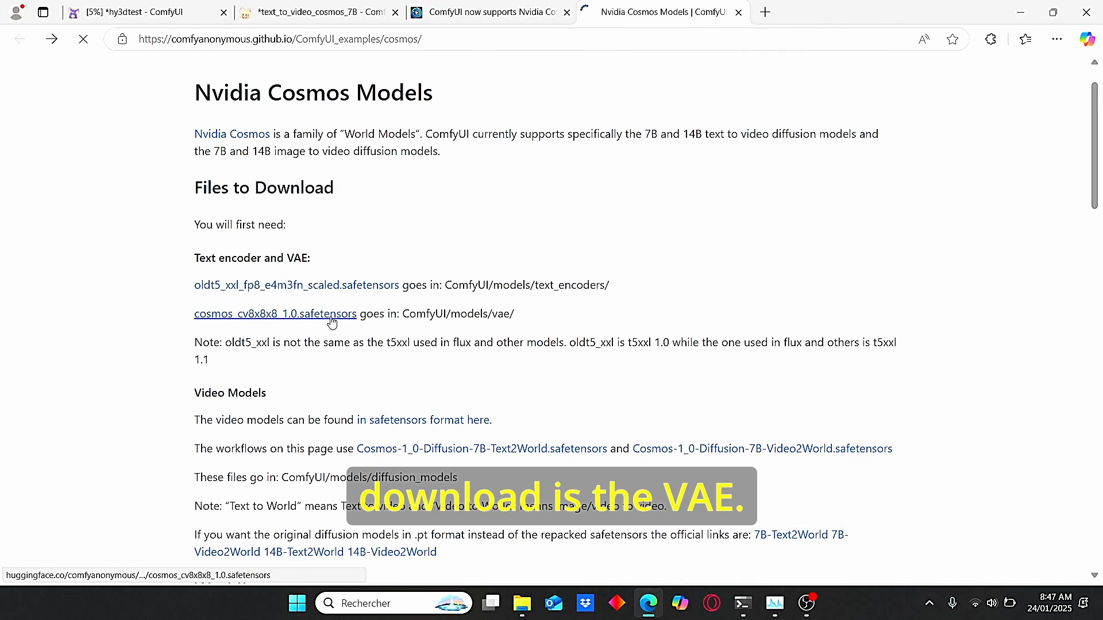
pyautogui.click(274, 314)
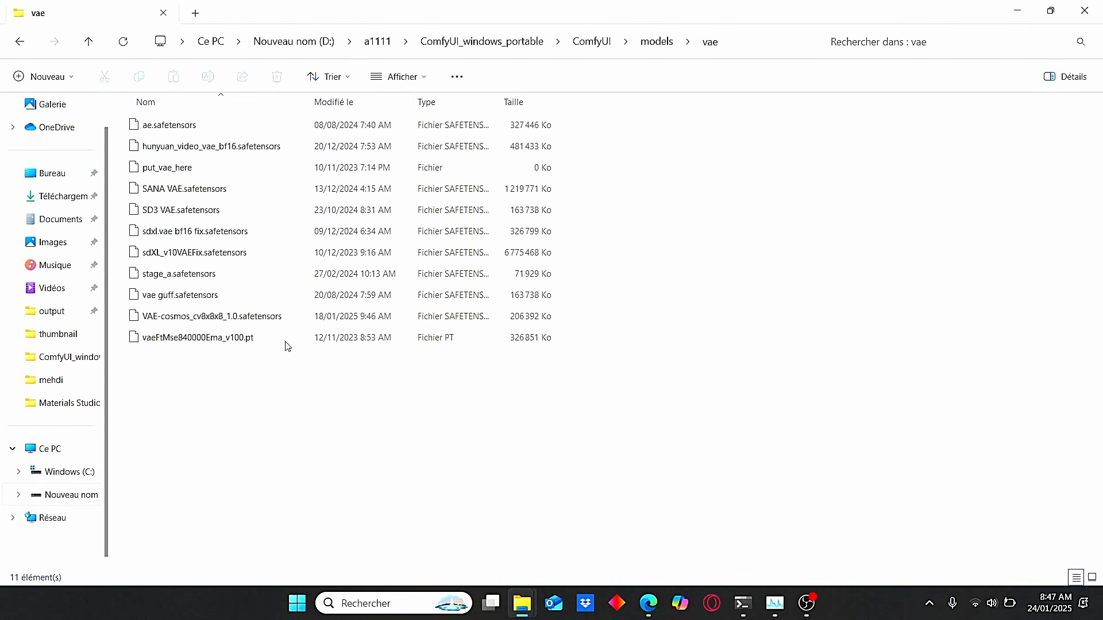
# Locate VAE-cosmos_cv8x8x8_1.0.safetensors inside the ComfyUI\models\vae folder
pyautogui.click(193, 230)
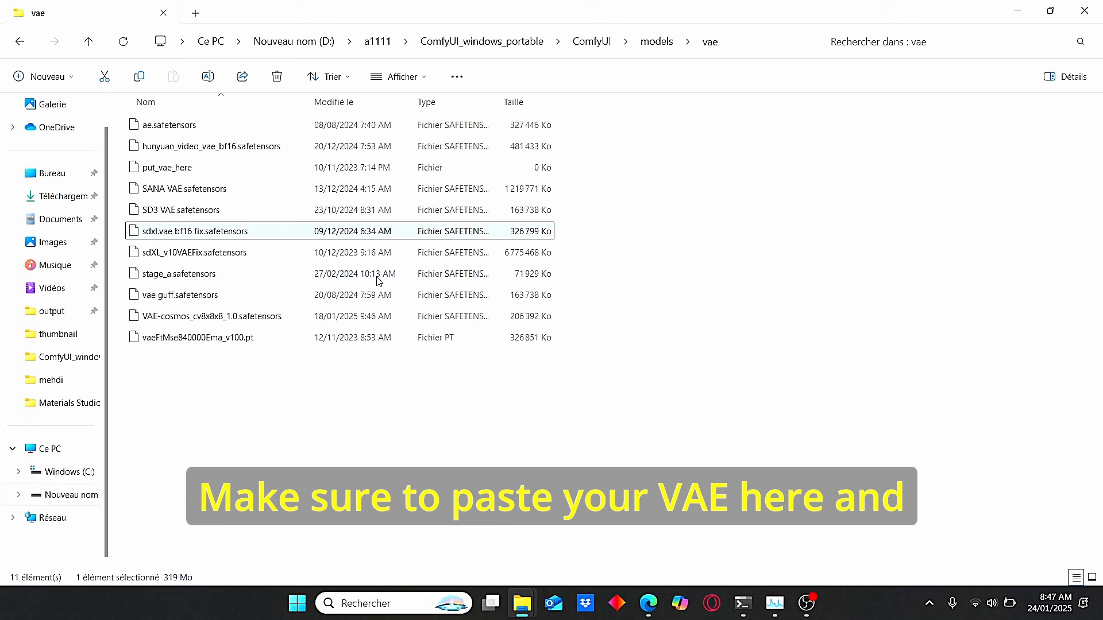
pyautogui.click(211, 316)
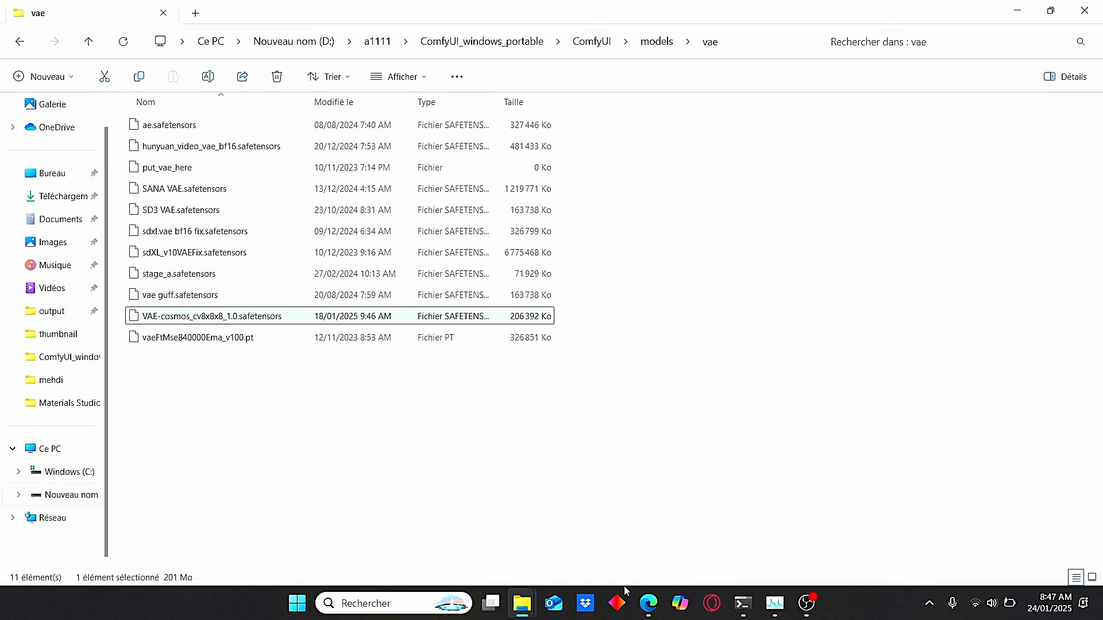
# From the Cosmos examples page, reach the Hugging Face page for Cosmos-1_0-Diffusion-7B-Text2World.safetensors
pyautogui.click(647, 603)
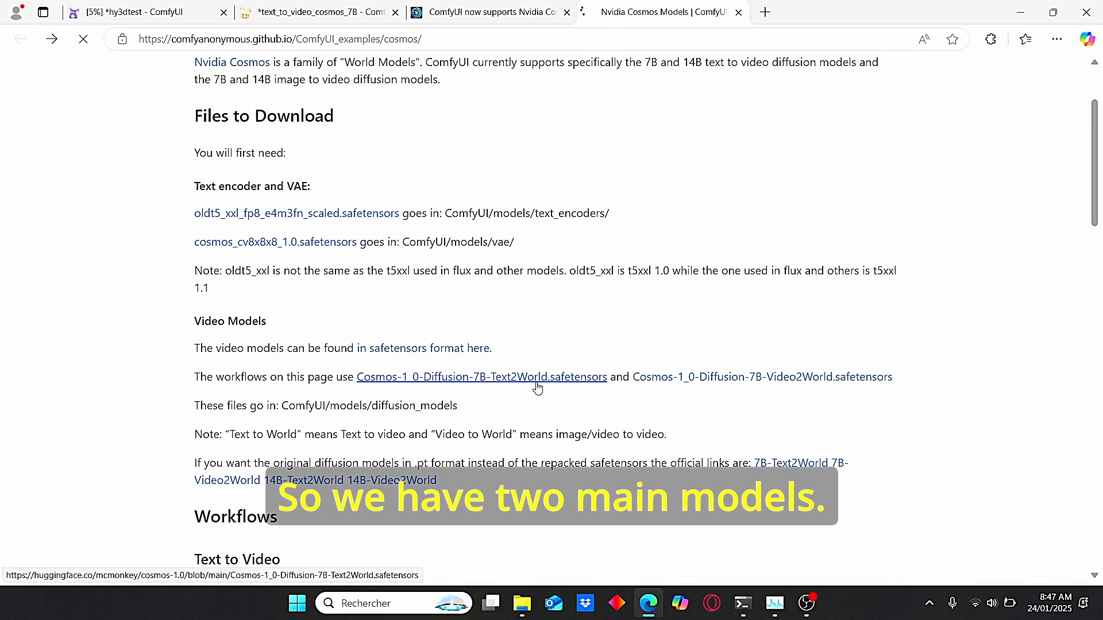
pyautogui.click(482, 377)
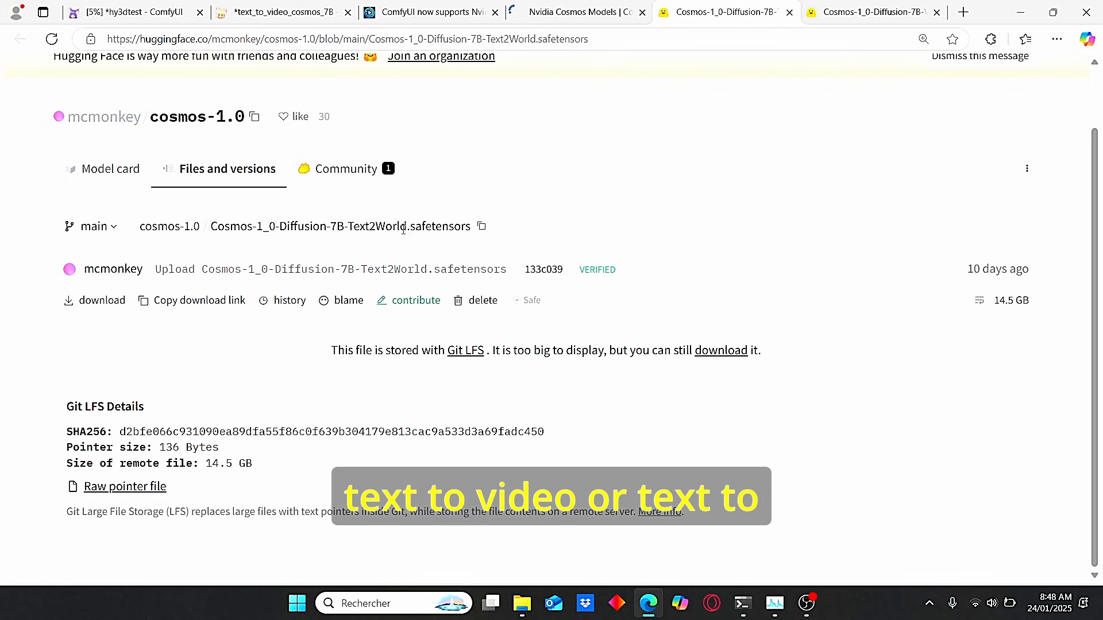
pyautogui.moveTo(442, 241)
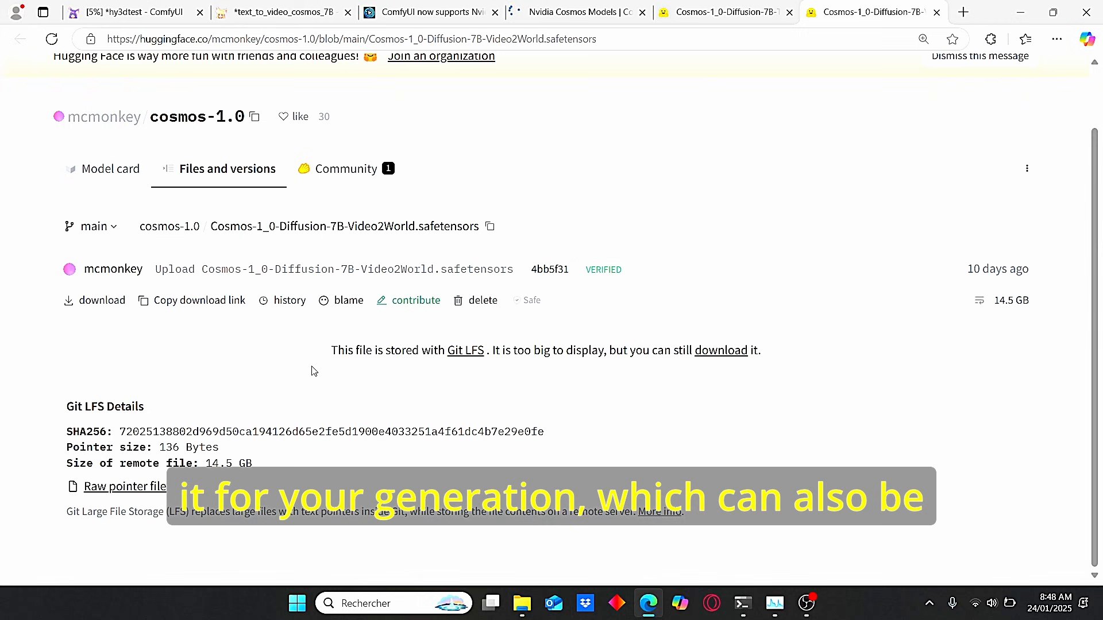
pyautogui.moveTo(385, 399)
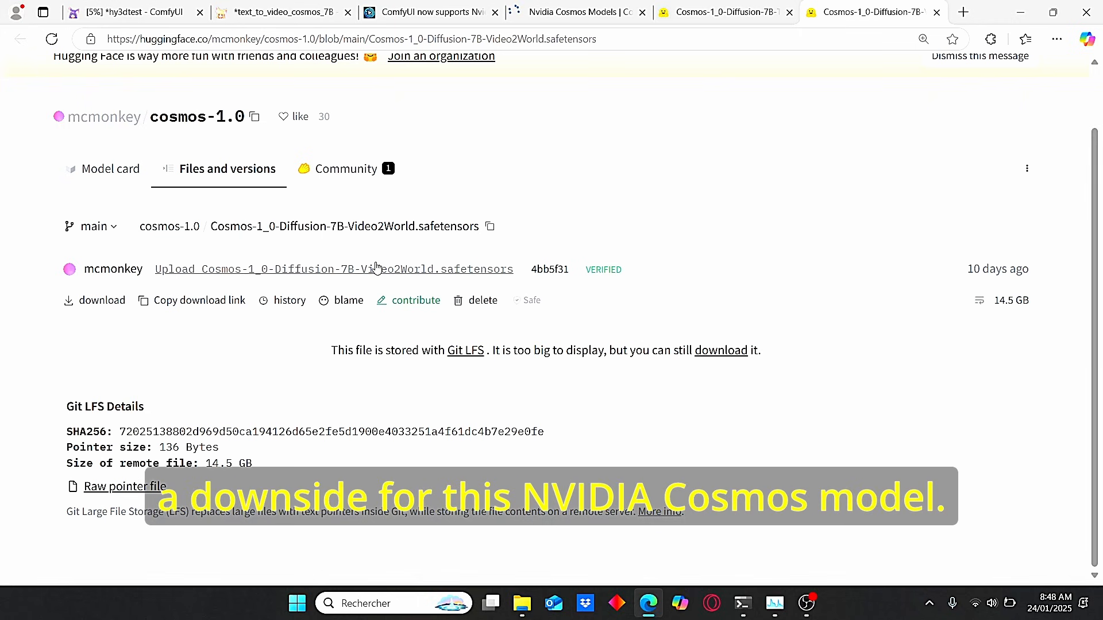
pyautogui.moveTo(652, 397)
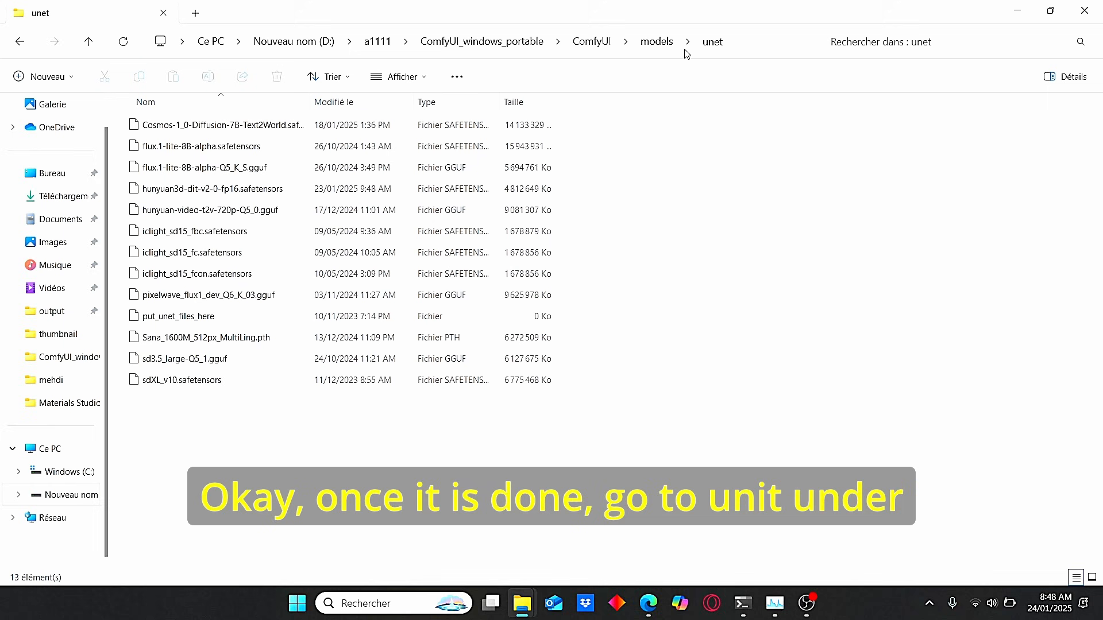
# Confirm the Cosmos 7B Text2World model file sits in ComfyUI\models\unet
pyautogui.click(221, 124)
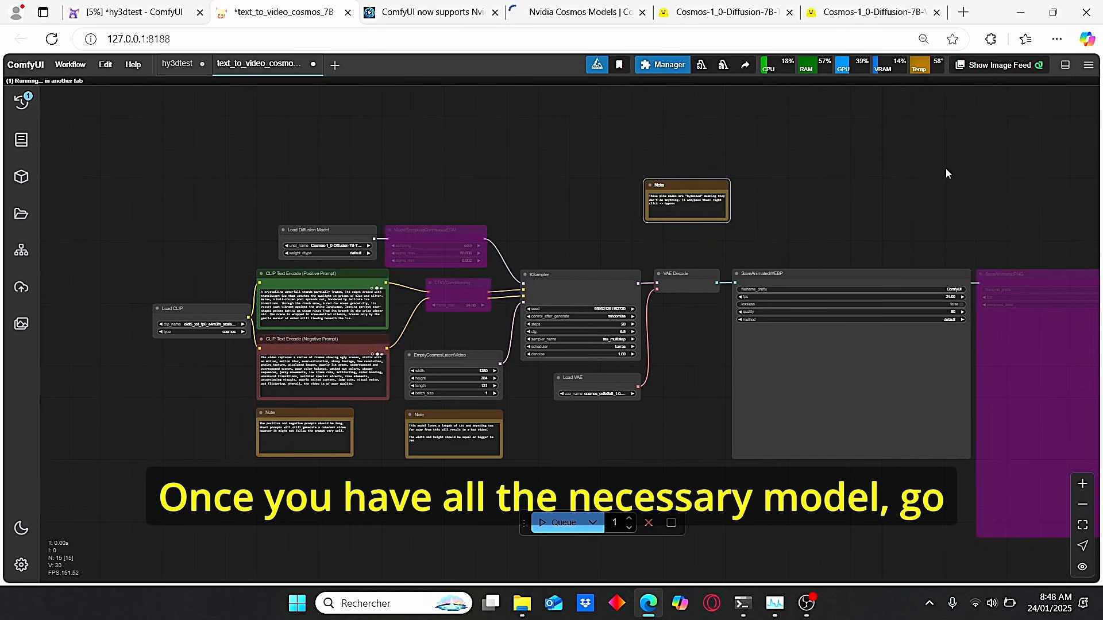
pyautogui.click(662, 64)
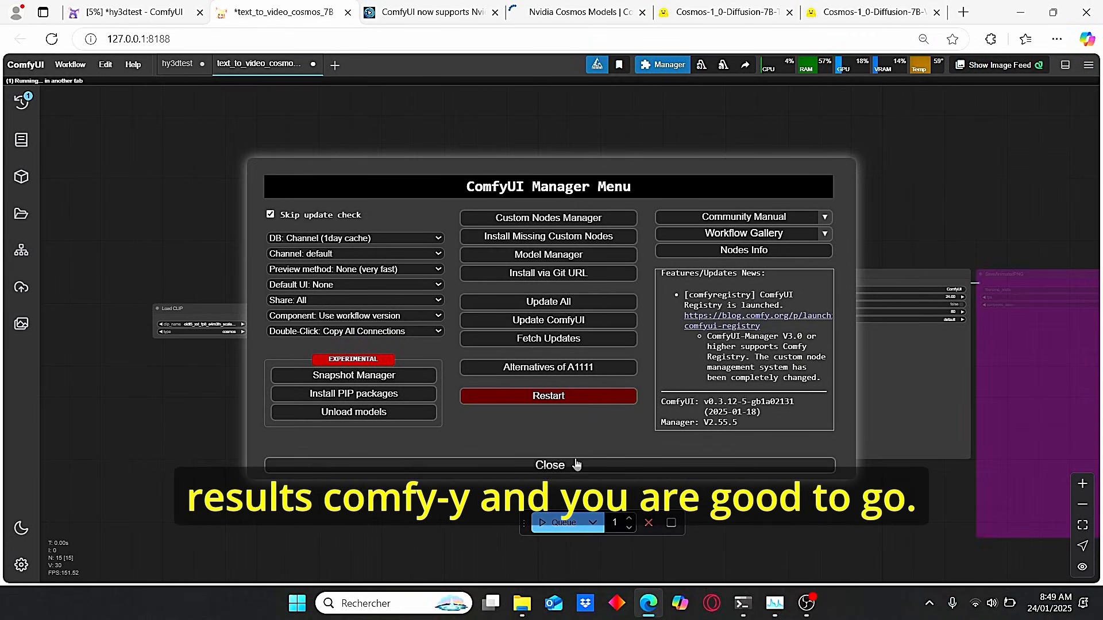
pyautogui.click(550, 465)
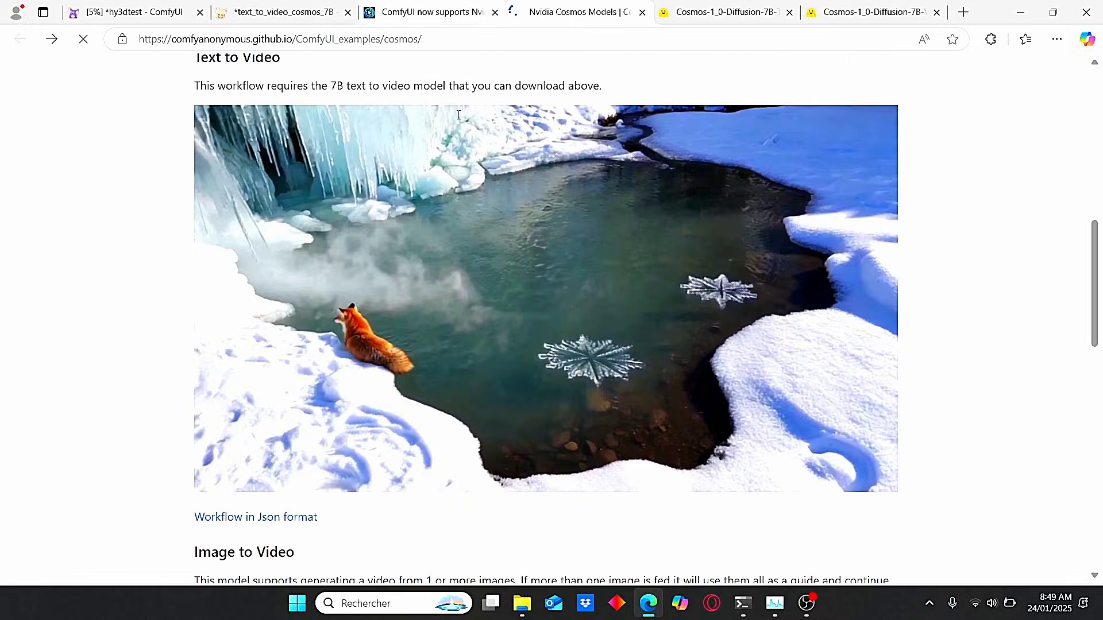
# Return from the Text to Video example to the Cosmos workflow in ComfyUI
pyautogui.click(278, 12)
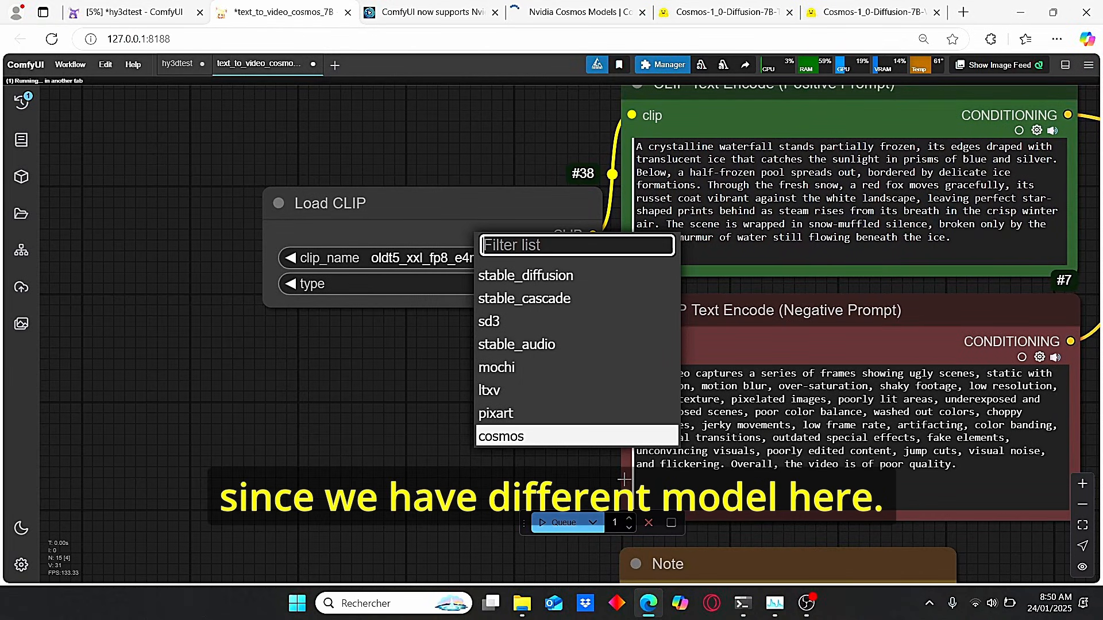
# Set Load CLIP type to cosmos and Load VAE to VAE-cosmos_cv8x8x8_1.0.safetensors
pyautogui.click(501, 437)
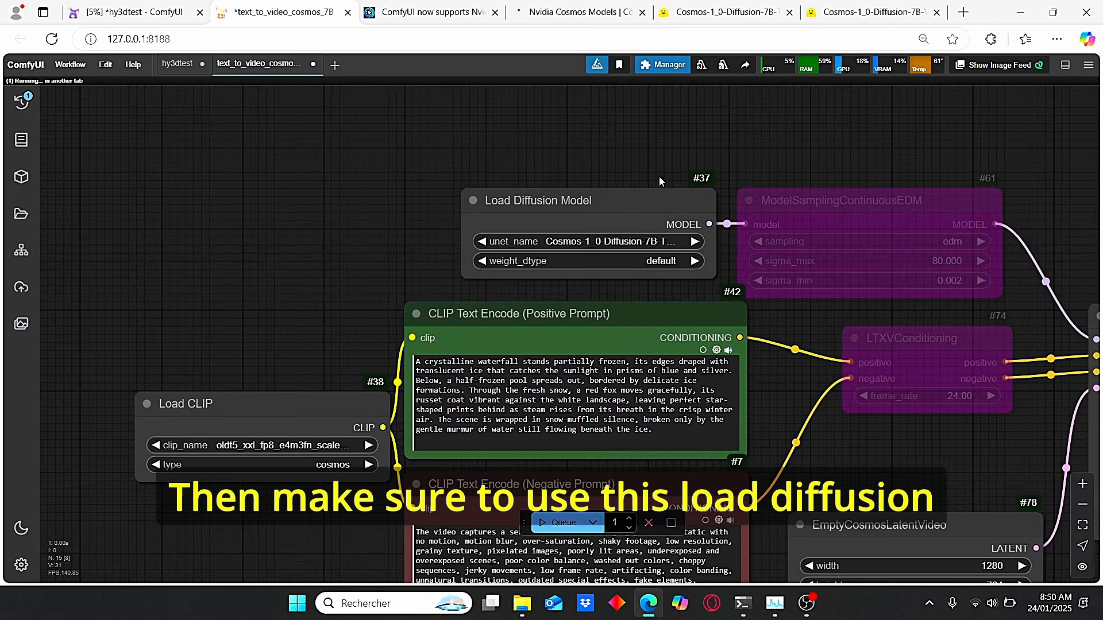
pyautogui.click(587, 242)
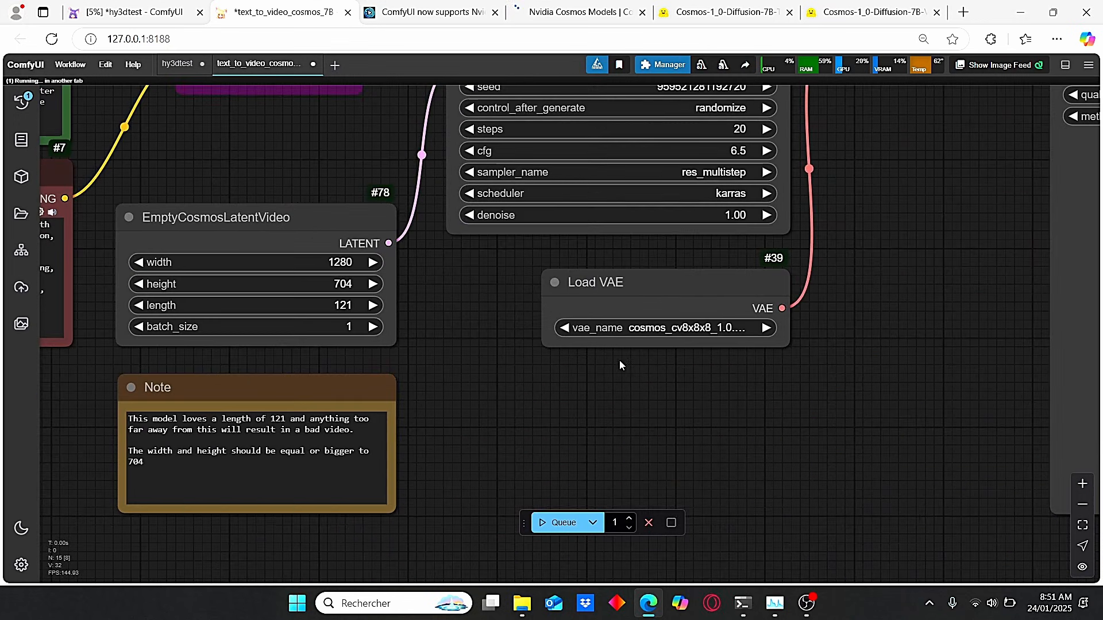
pyautogui.click(661, 327)
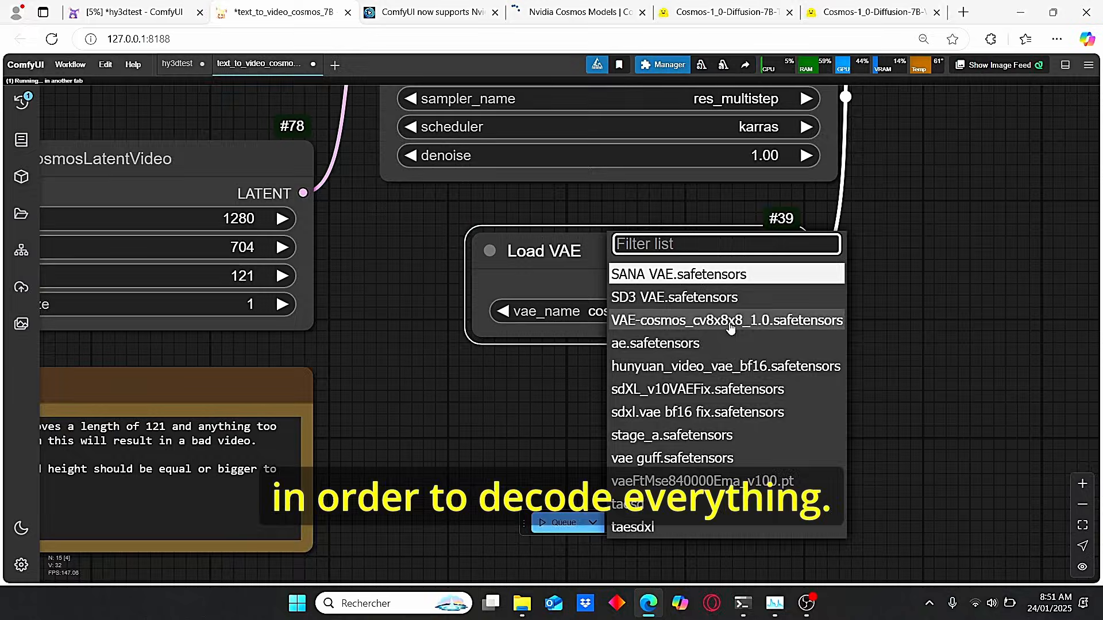
pyautogui.click(724, 320)
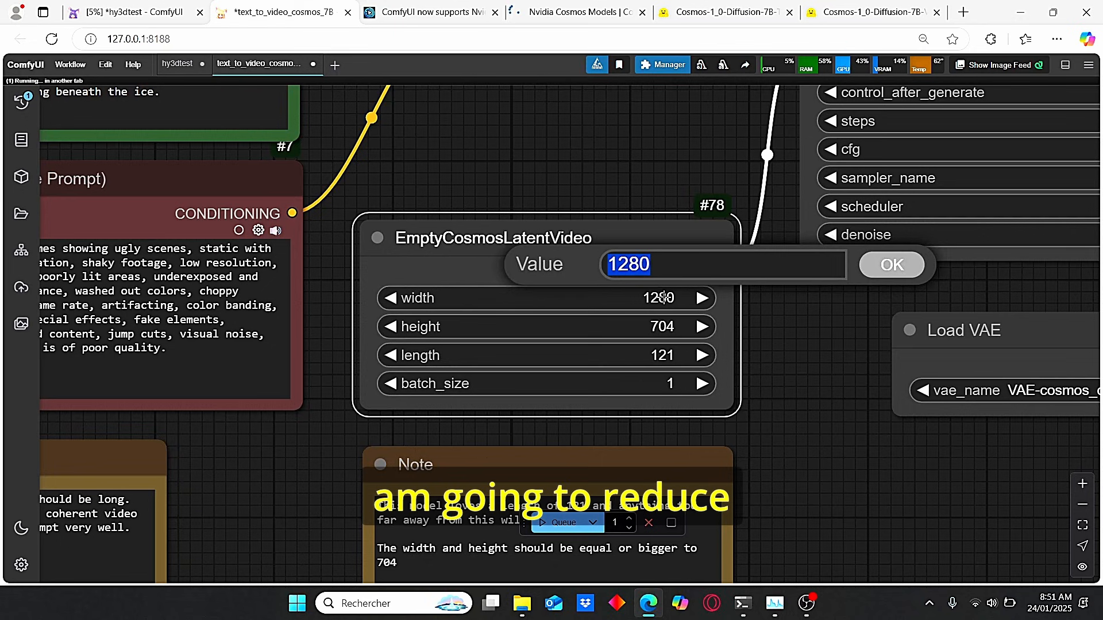
# Change the EmptyCosmosLatentVideo width from 1280 to 704
pyautogui.write('704')
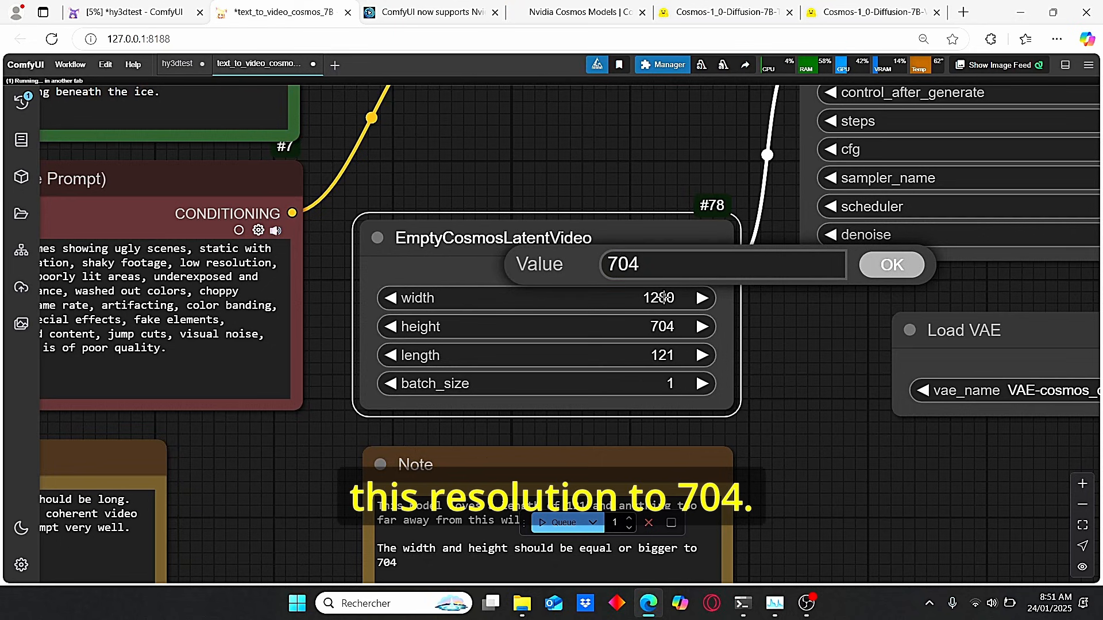
pyautogui.click(891, 265)
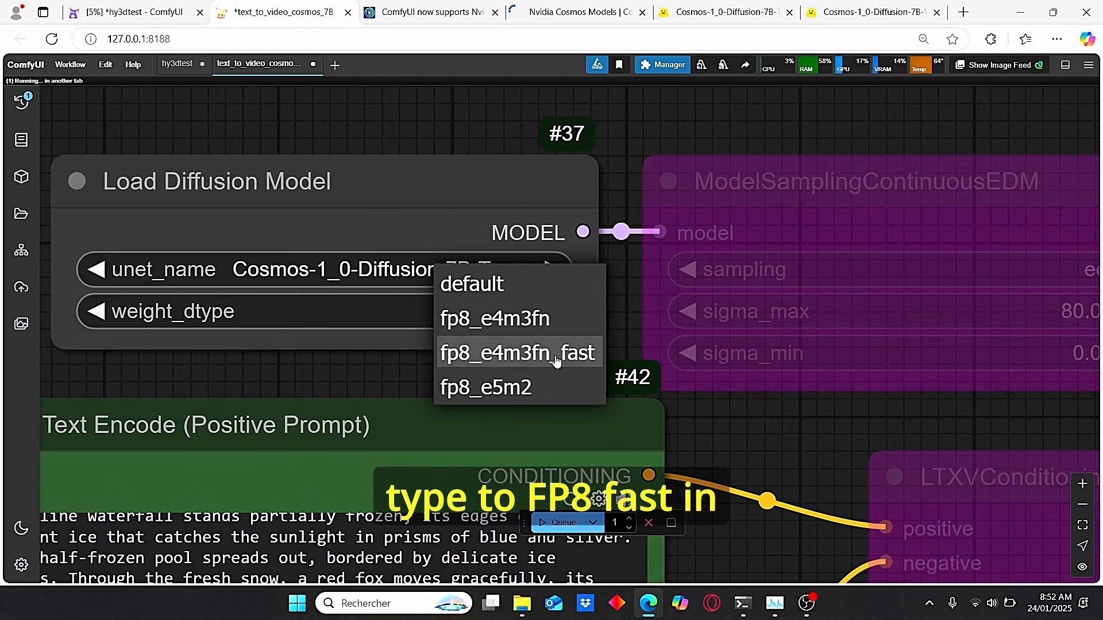
pyautogui.click(515, 352)
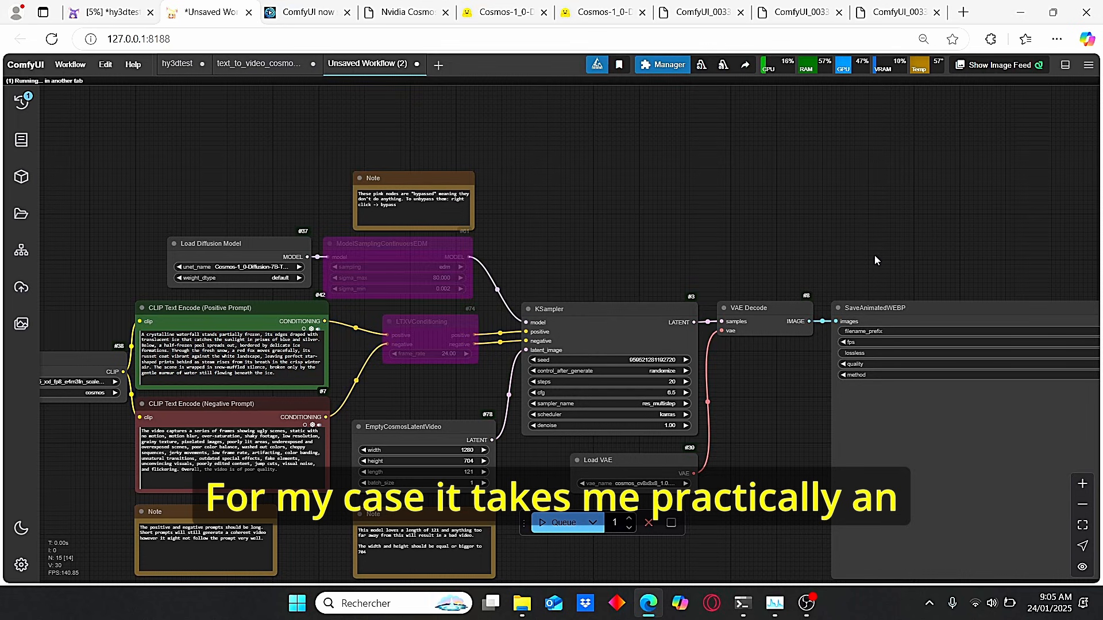
pyautogui.click(695, 11)
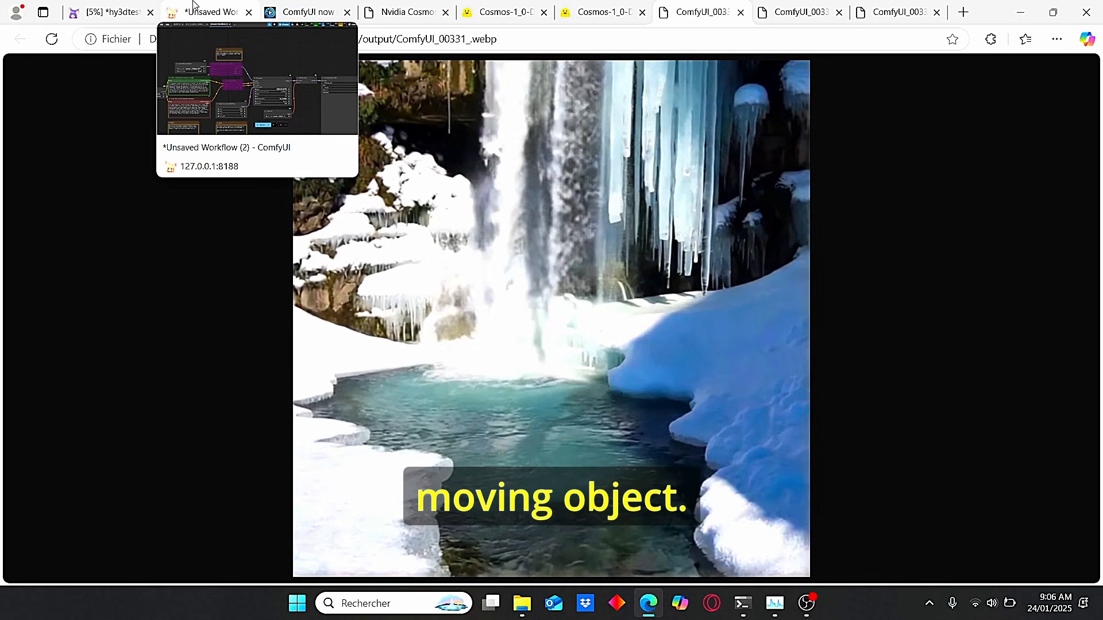
pyautogui.click(208, 12)
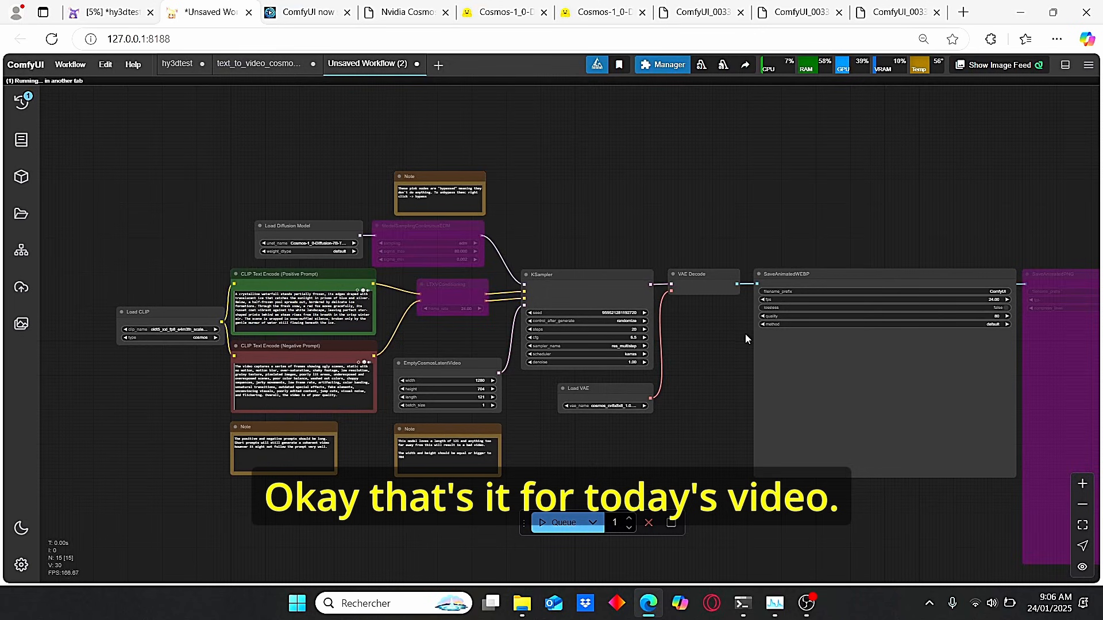
pyautogui.moveTo(857, 186)
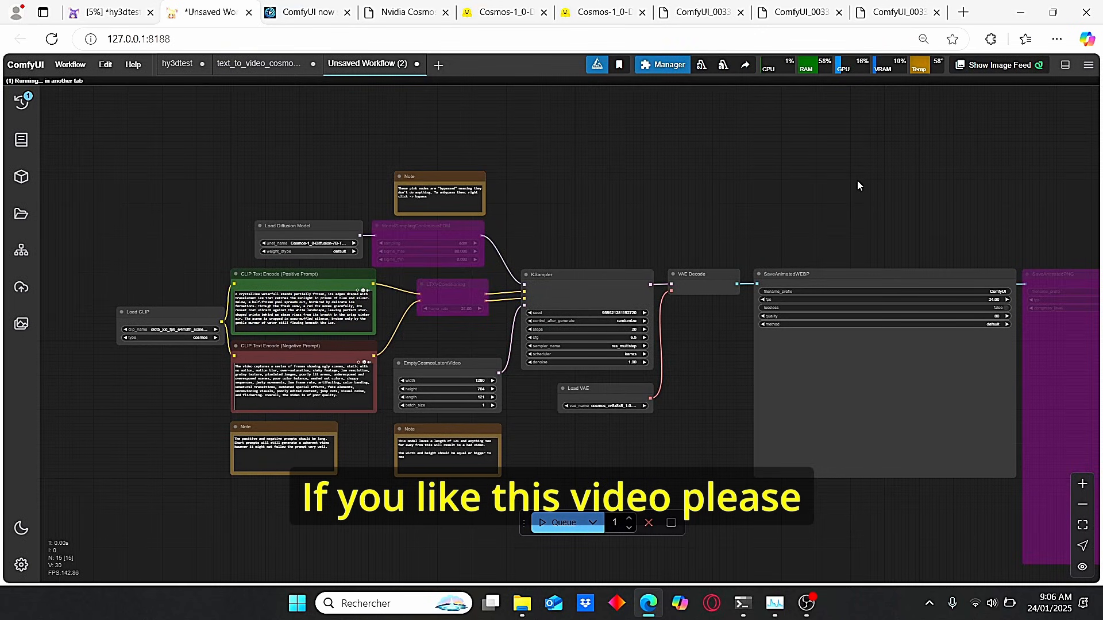